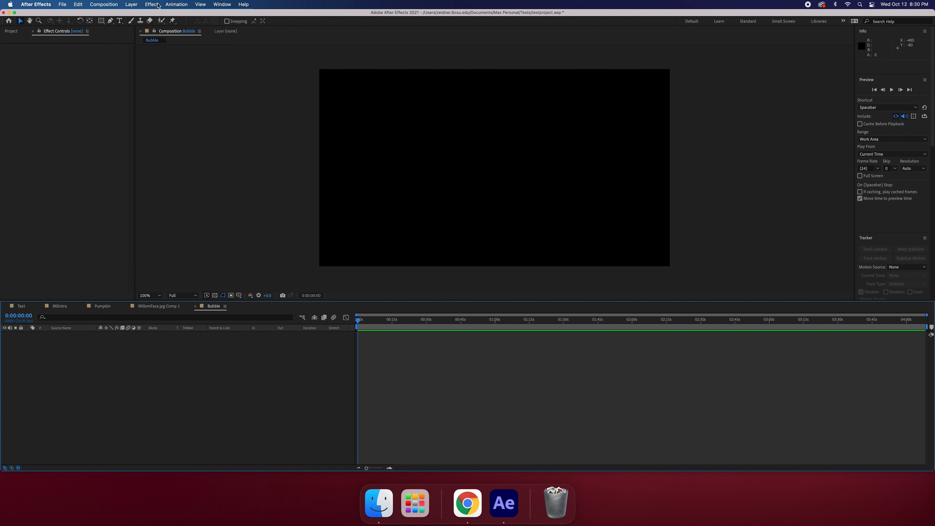
Create a full-frame 1920×1080 black solid layer (Black Solid 20) in the Bubble comp.
click(131, 4)
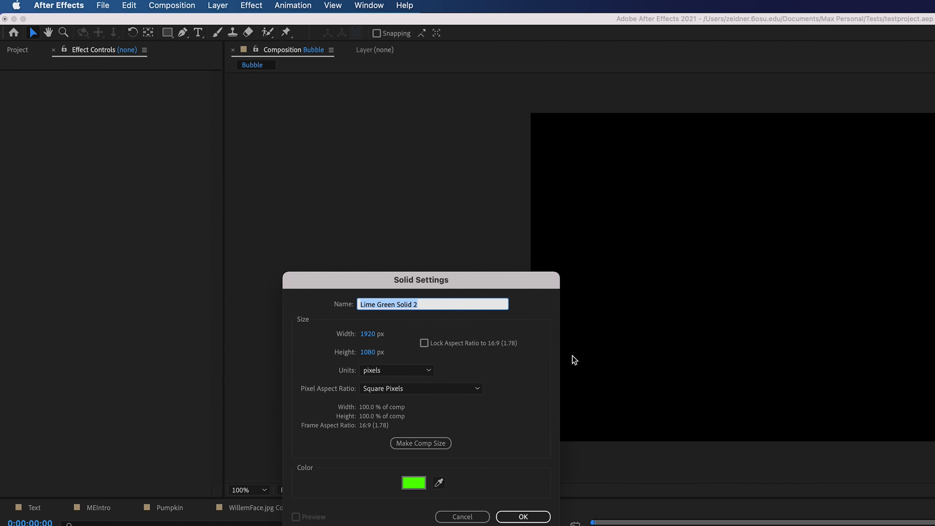
click(413, 483)
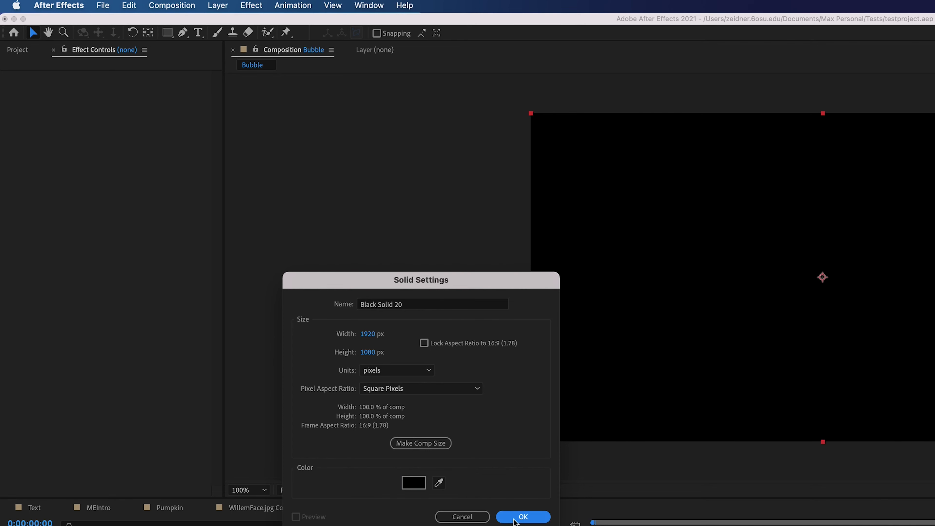
click(522, 516)
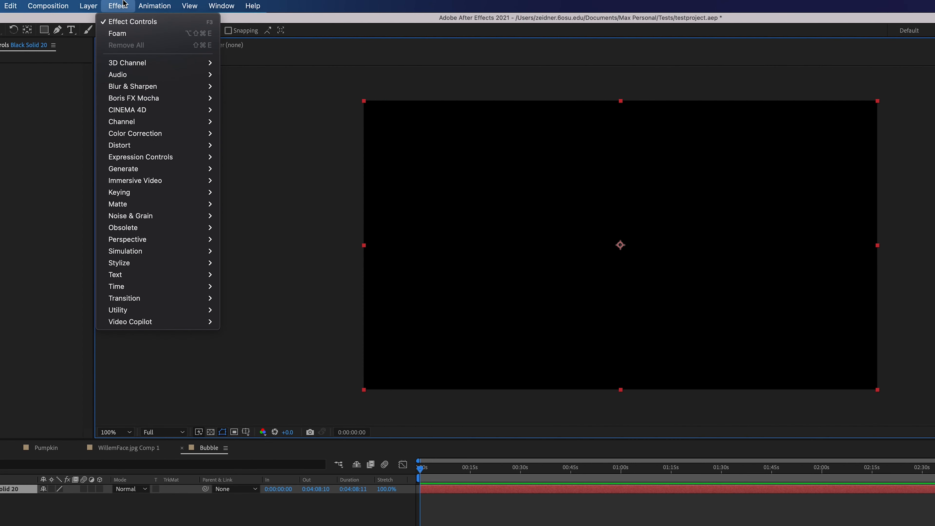
mouse_move(125, 251)
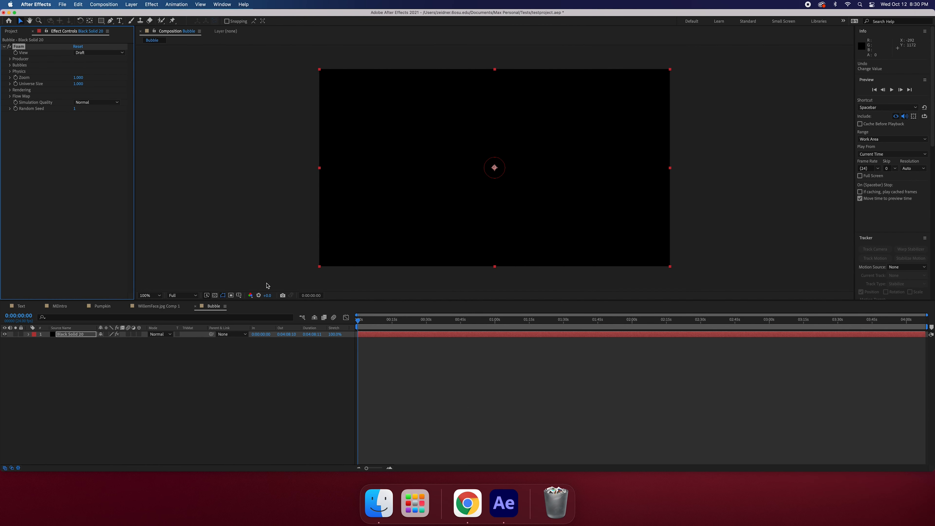
Preview the Foam effect on the black solid, playing and scrubbing to watch draft bubbles emerge.
key(space)
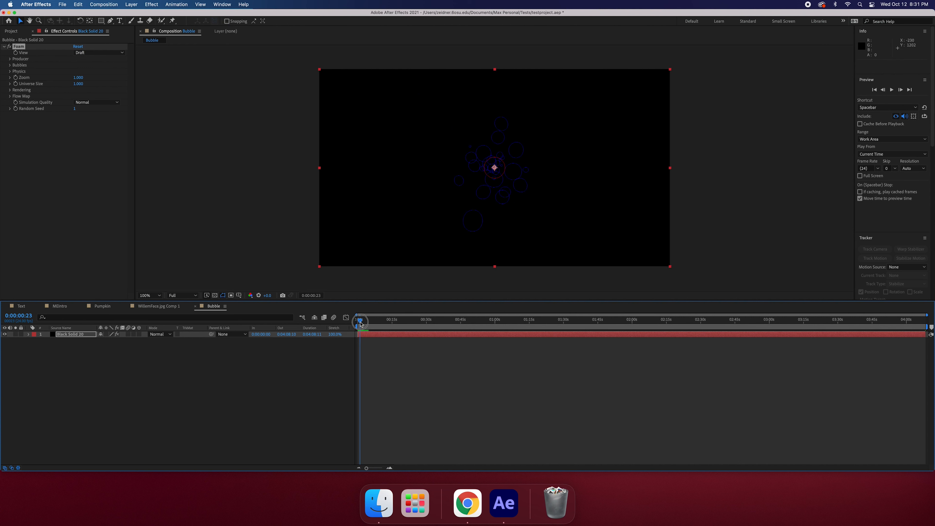
drag(360, 321, 364, 322)
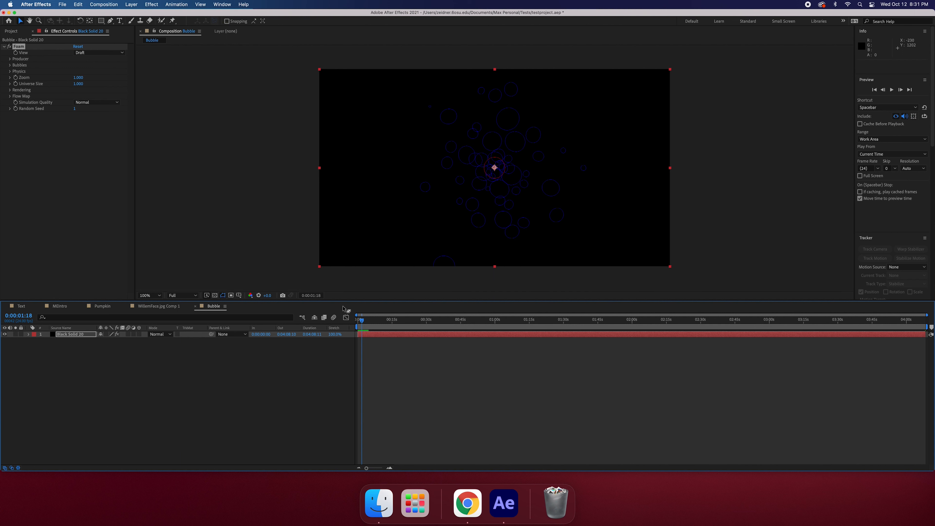
mouse_move(124, 71)
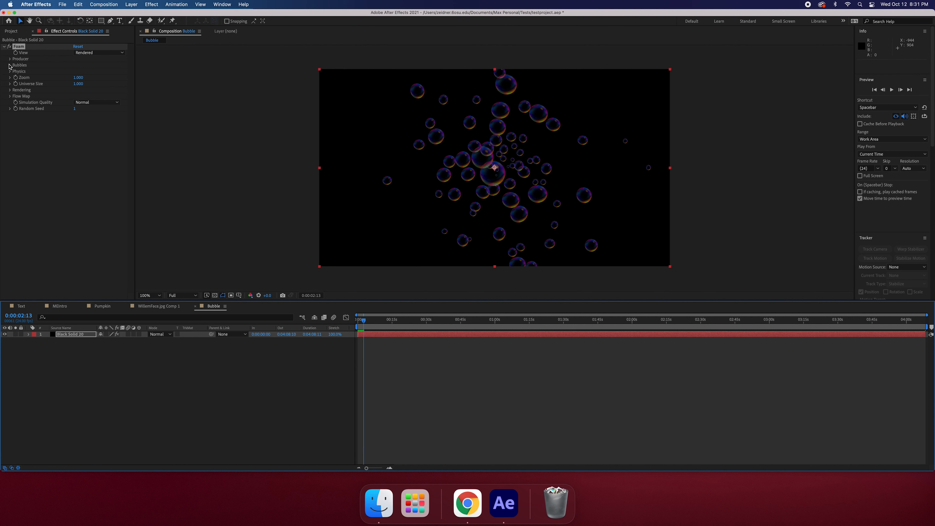
Reveal Foam's Producer settings in Effect Controls.
click(10, 58)
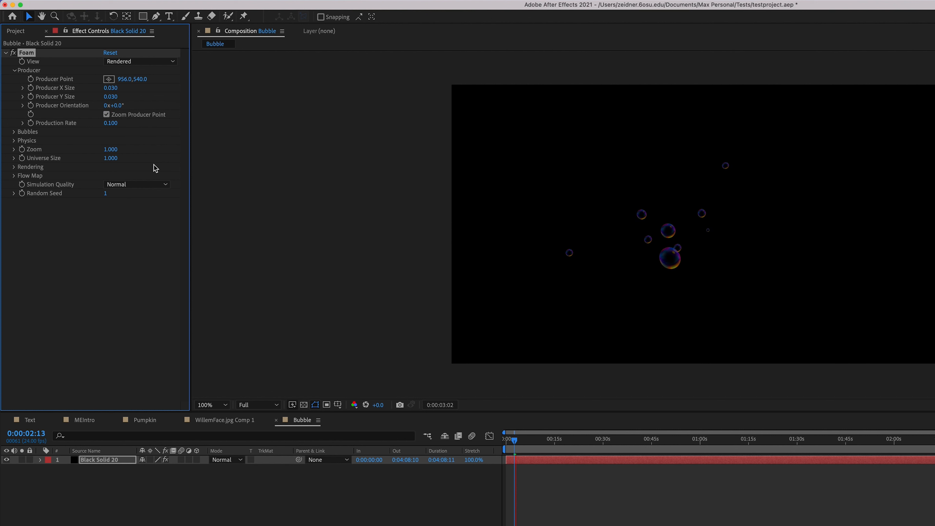
In Foam's Rendering group, try the Spit, Winter Stream and Water Beads bubble textures.
click(14, 176)
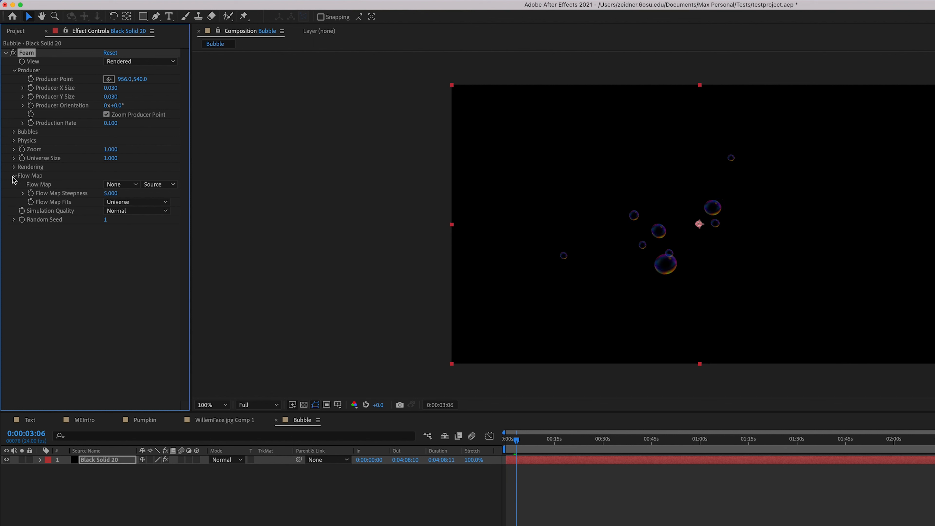
click(13, 167)
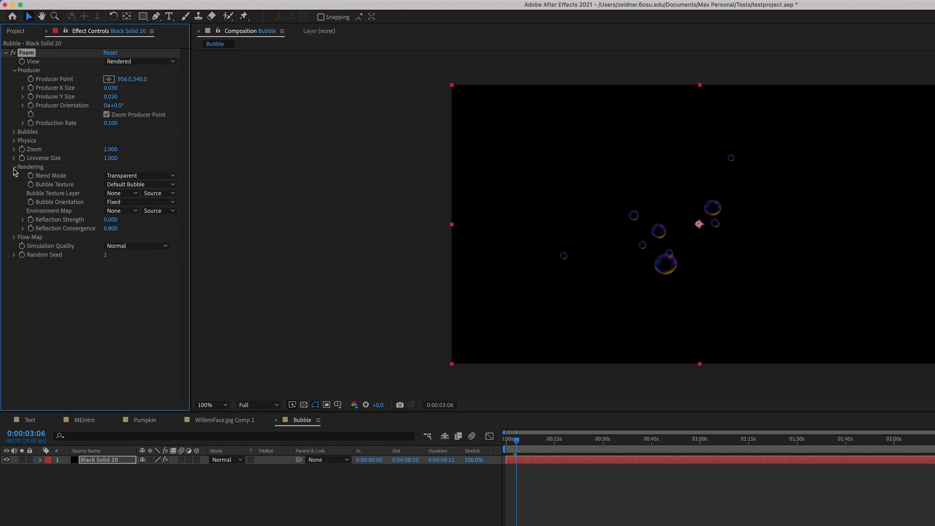
click(141, 184)
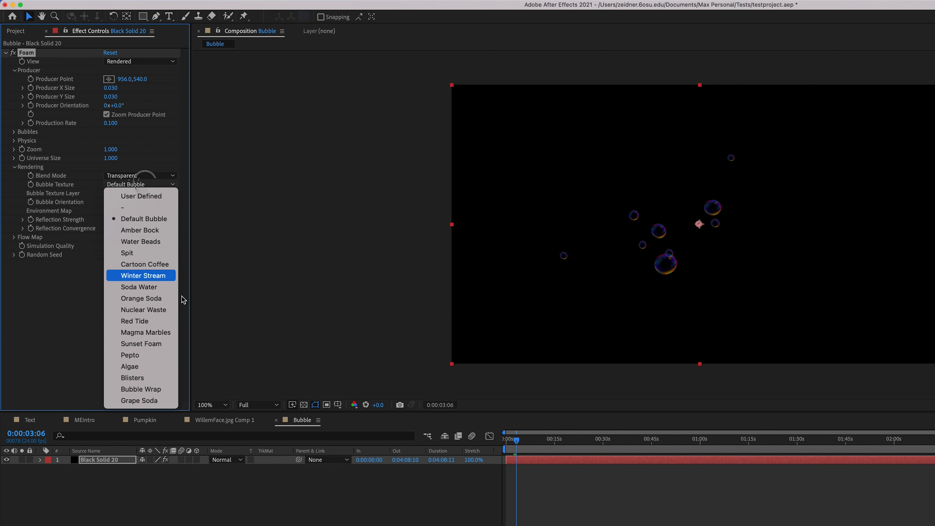
click(126, 252)
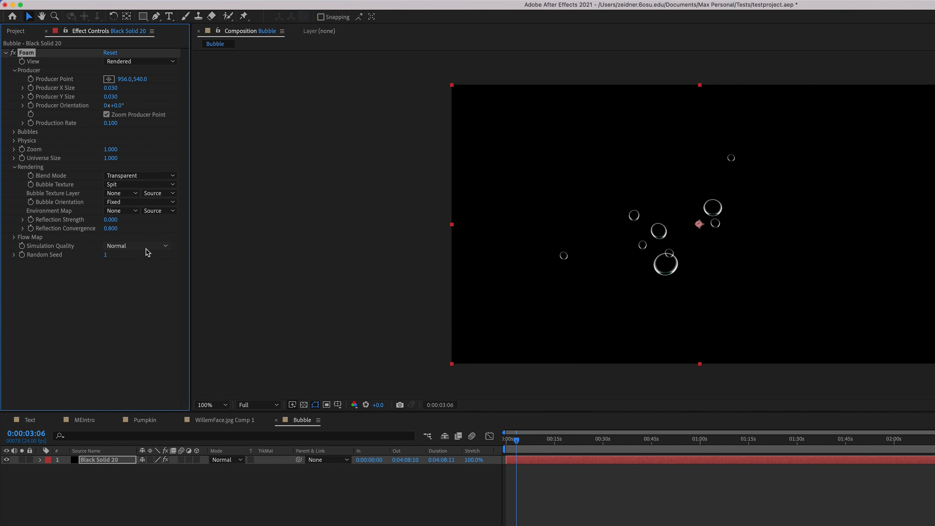
mouse_move(155, 182)
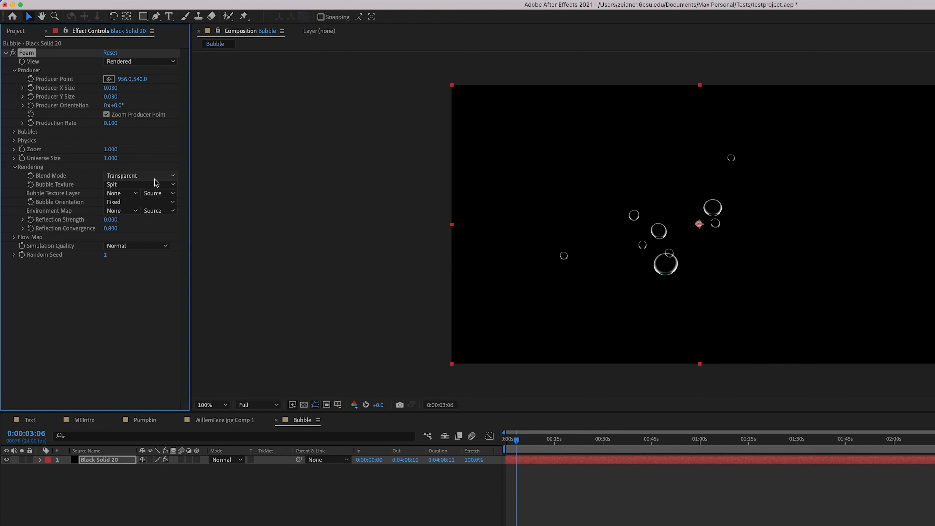
click(141, 184)
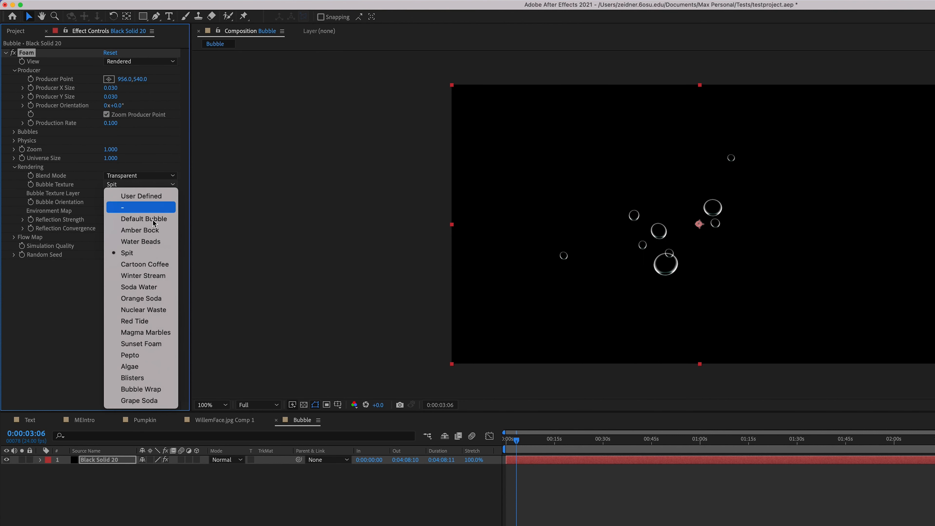
click(143, 276)
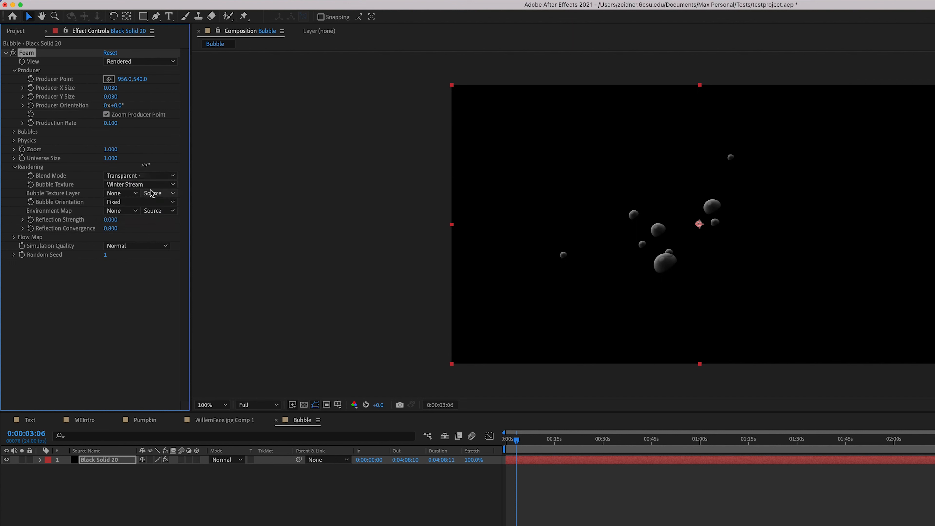
click(140, 184)
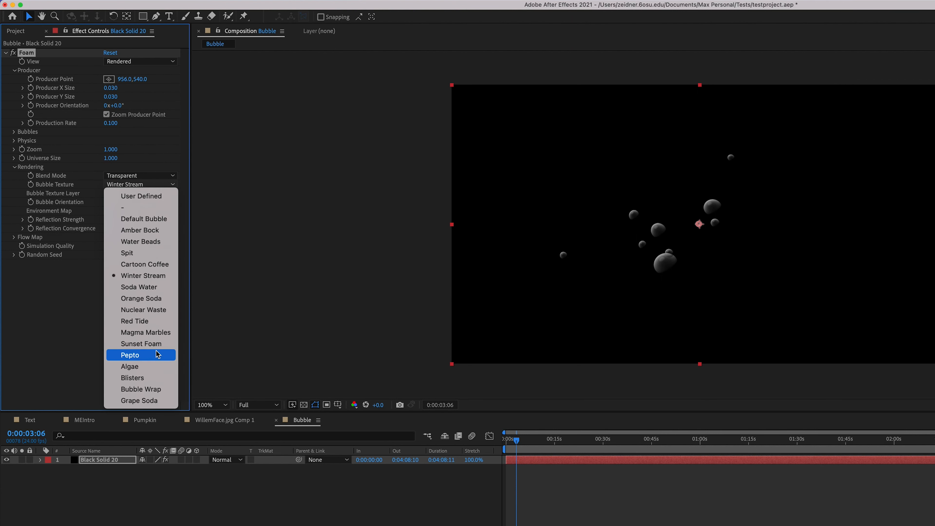
mouse_move(150, 242)
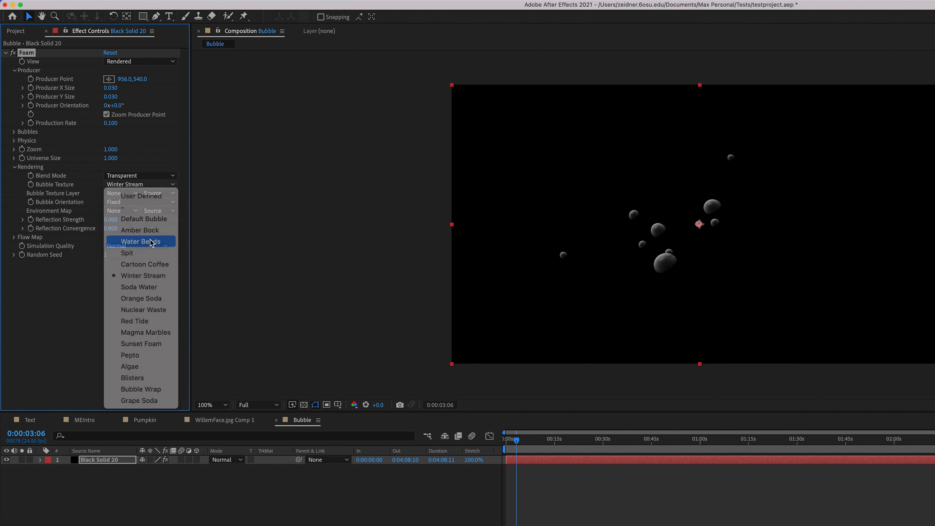
click(140, 242)
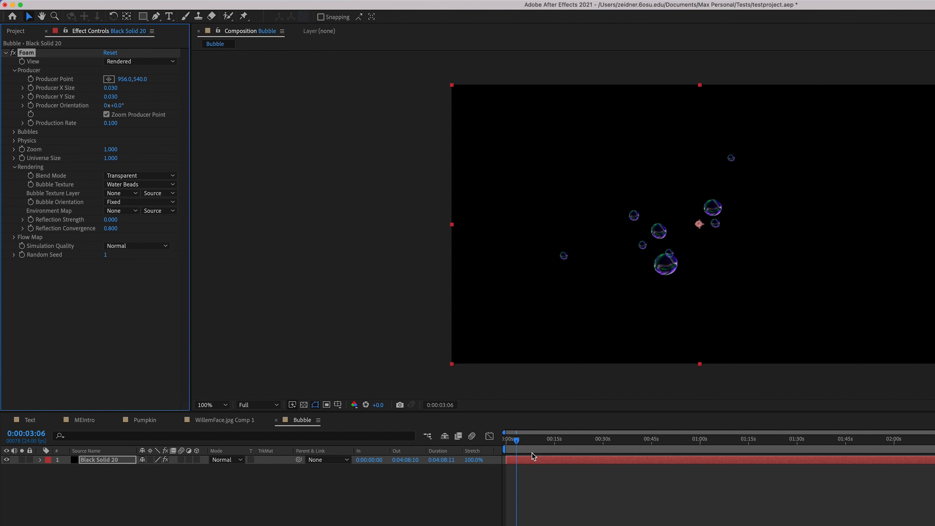
drag(511, 439, 504, 438)
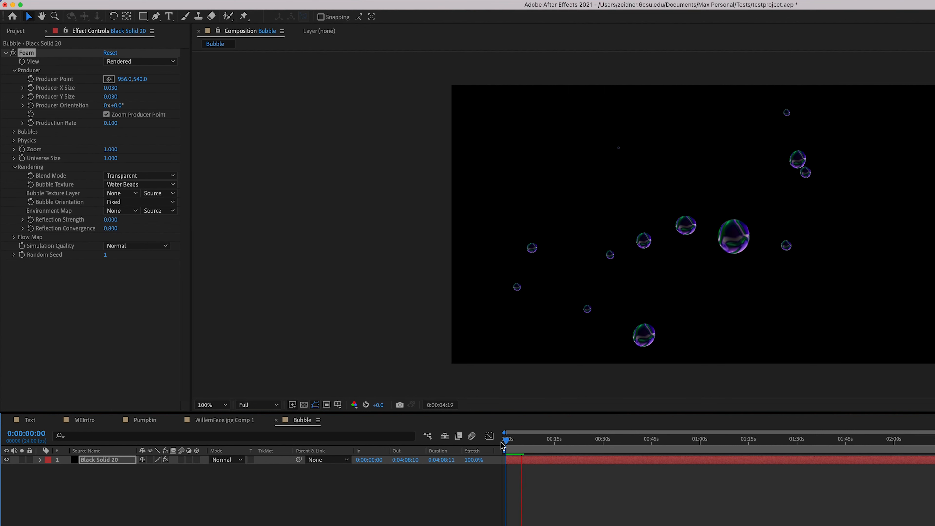
Settle on the Nuclear Waste bubble texture, giving green-glowing bubbles.
click(141, 175)
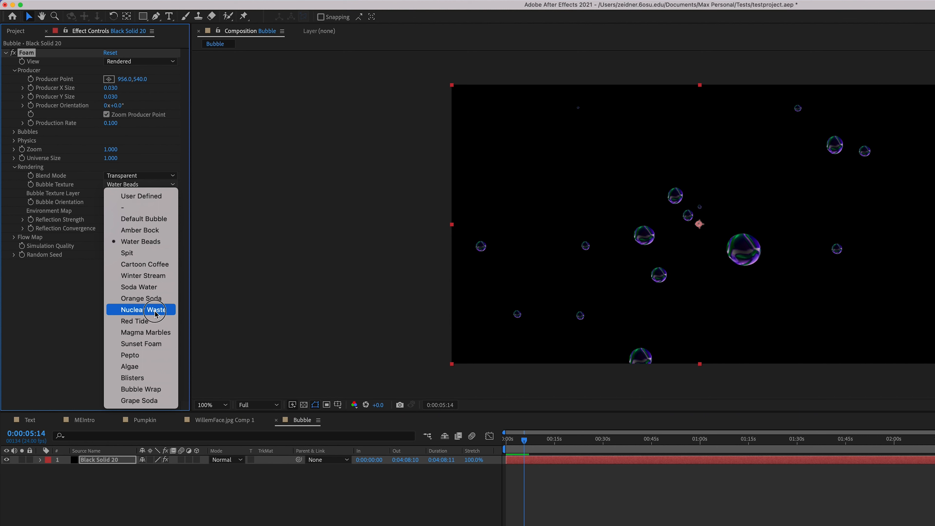
click(140, 310)
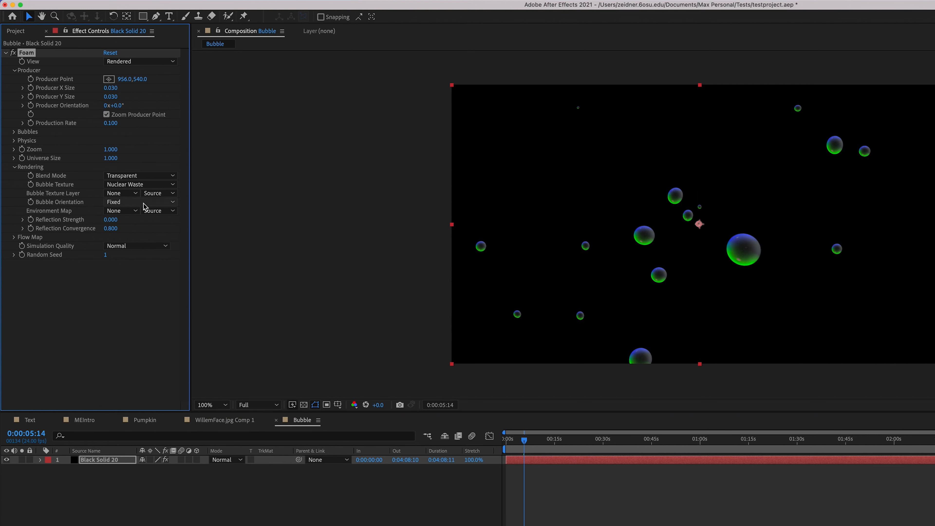
click(140, 201)
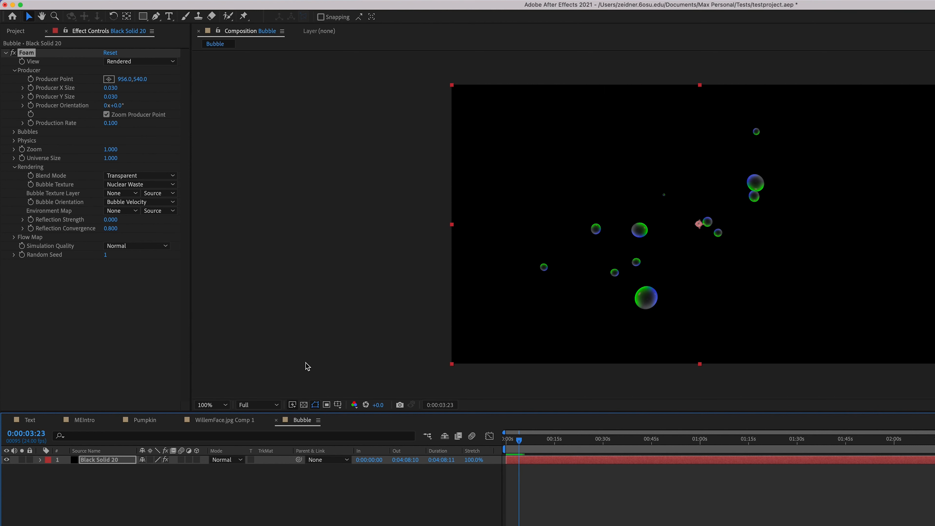
mouse_move(119, 327)
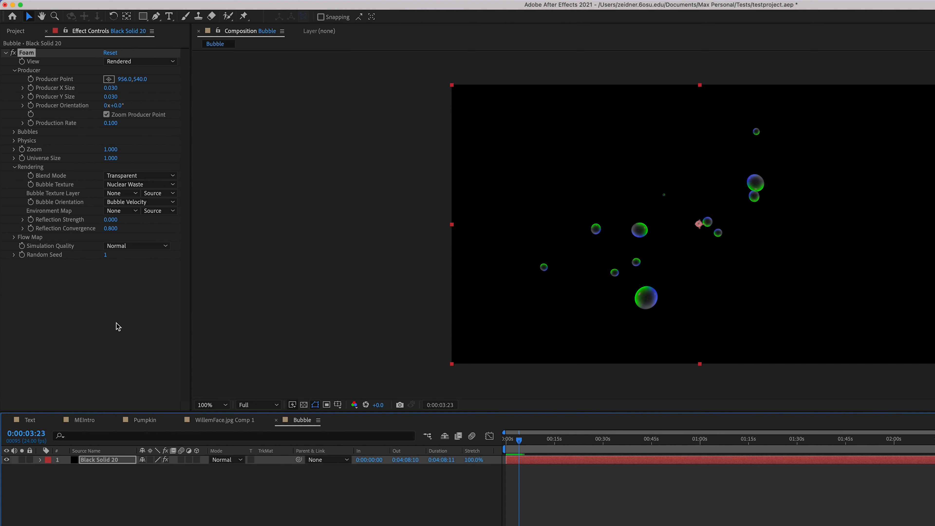
Bring up the context menu on the timeline layer after setting Bubble Orientation to Bubble Velocity.
right_click(106, 459)
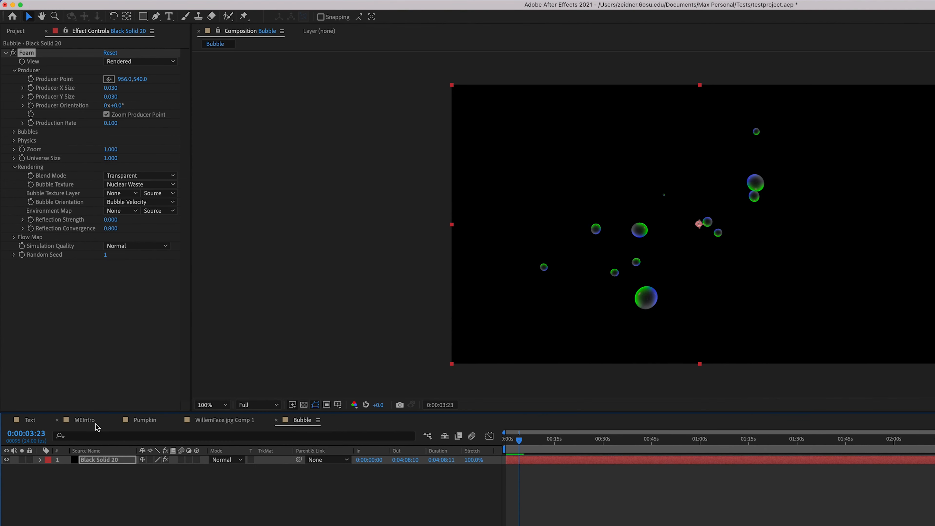
Copy the MELogo.ai layer from the MEIntro comp into the Bubble comp above the black solid.
click(84, 419)
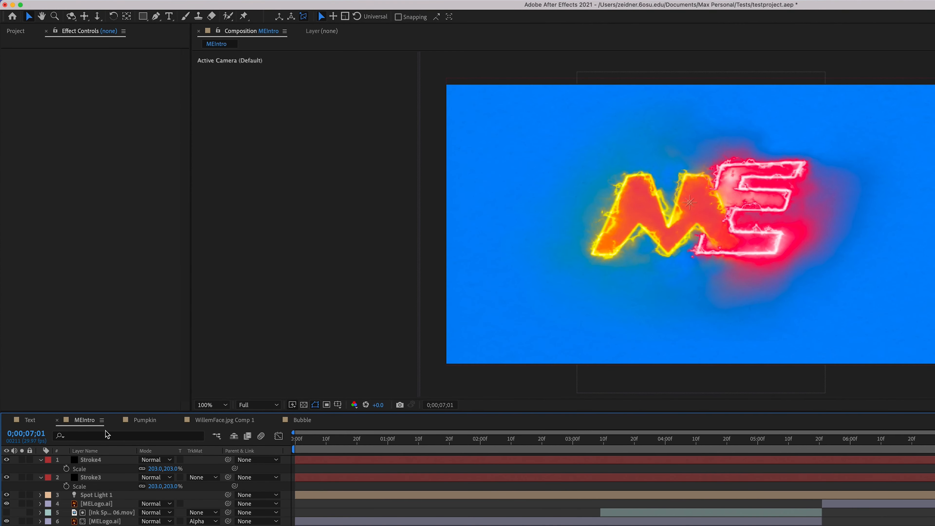
click(96, 503)
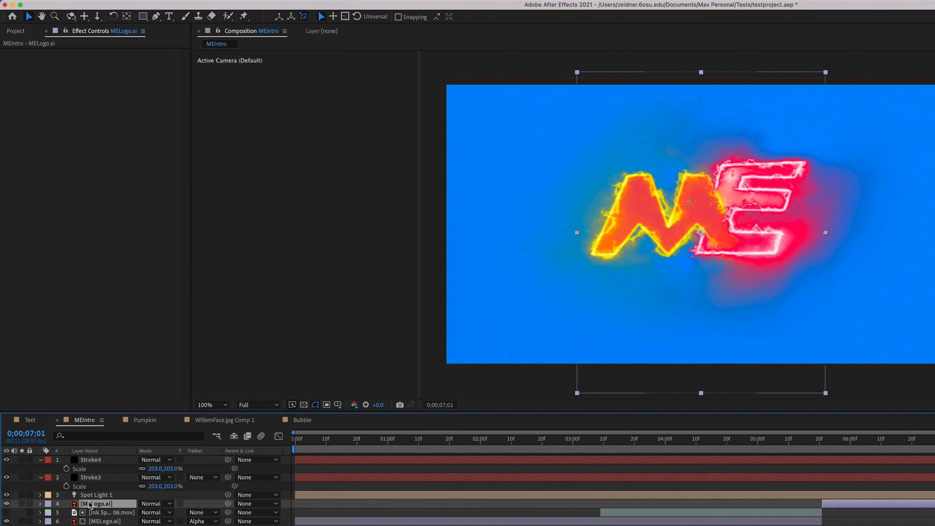
click(303, 420)
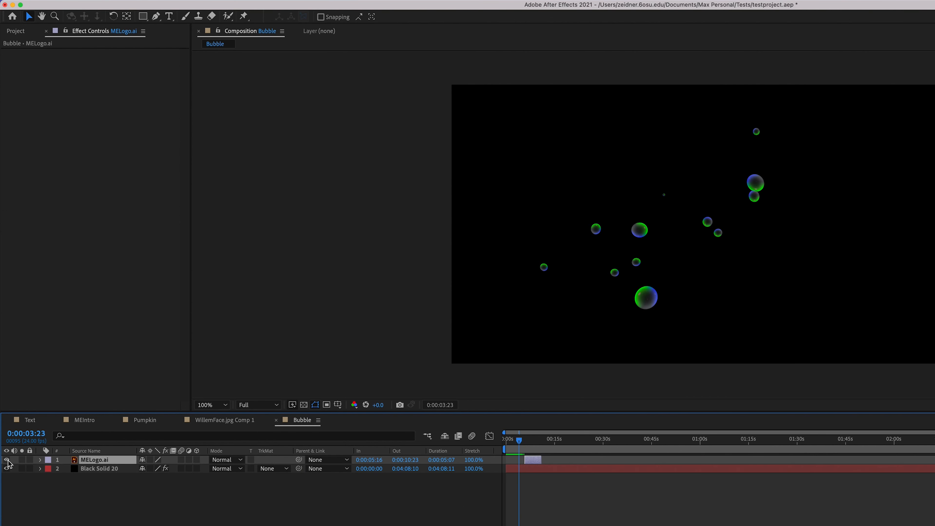
mouse_move(253, 467)
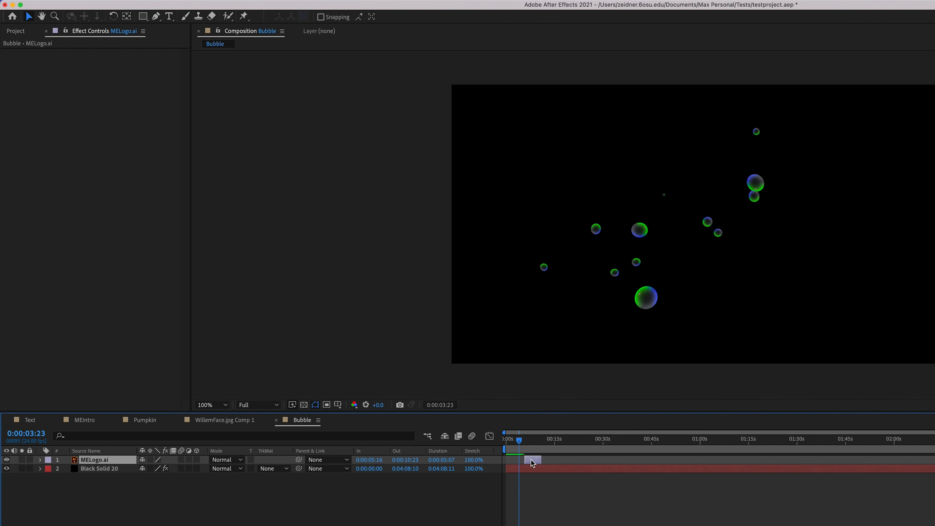
Slide the ME logo layer bar so it starts near the beginning of the timeline.
drag(531, 459, 517, 459)
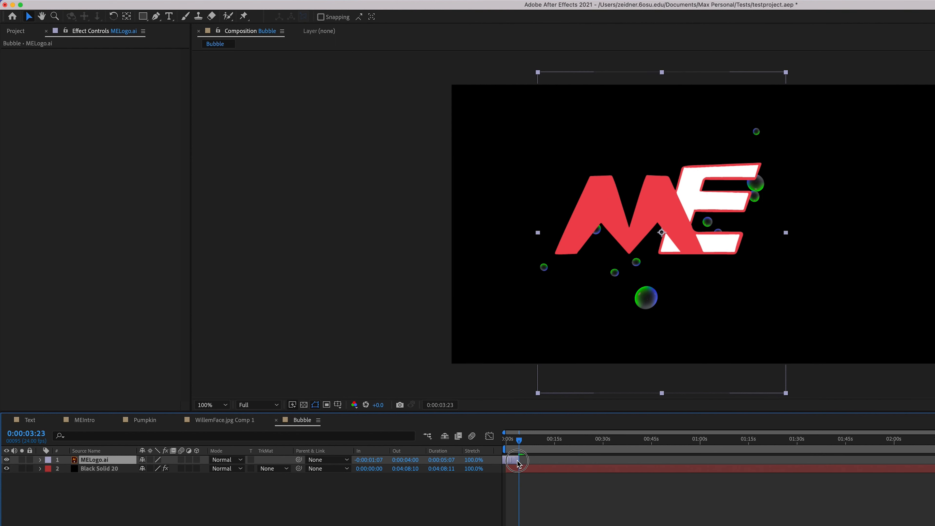
drag(517, 460, 584, 468)
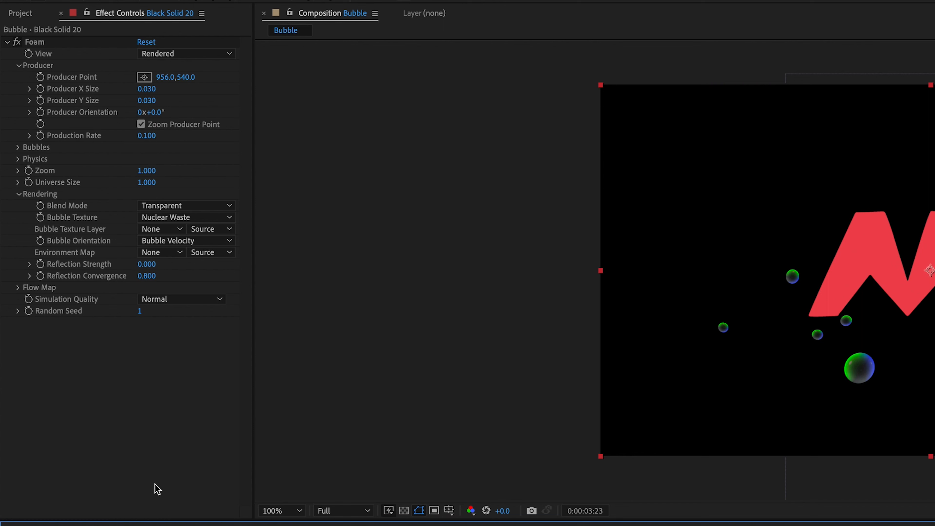
Set Bubble Texture to User Defined using layer 1. MELogo.ai, keeping a transparent blend, and preview the logo foam.
click(185, 217)
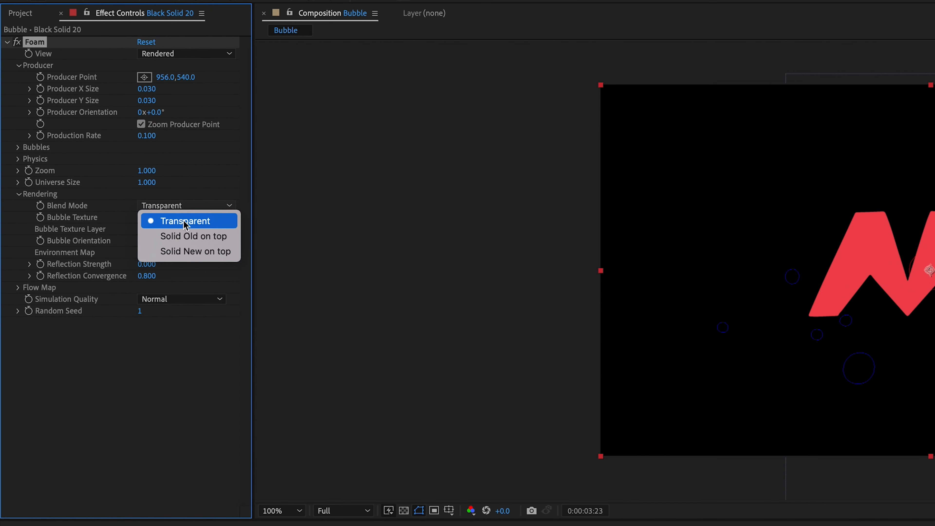
click(185, 221)
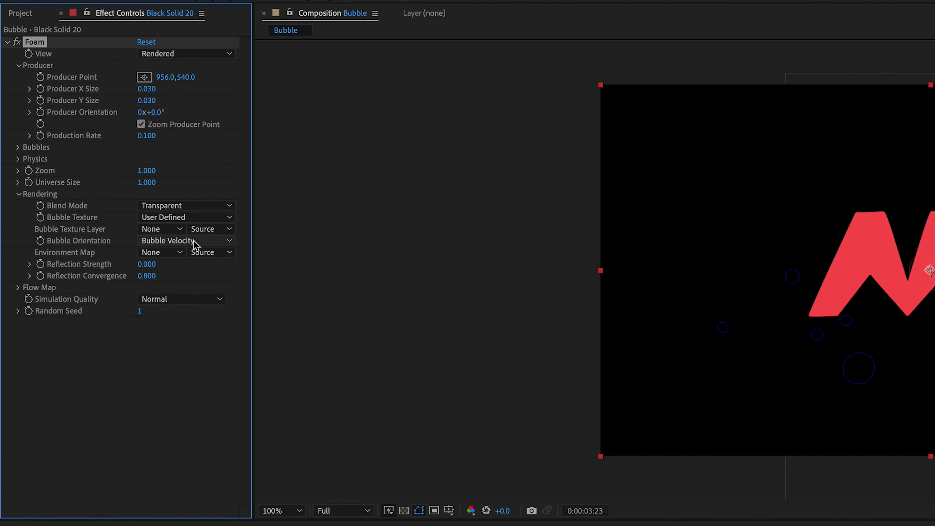
click(161, 228)
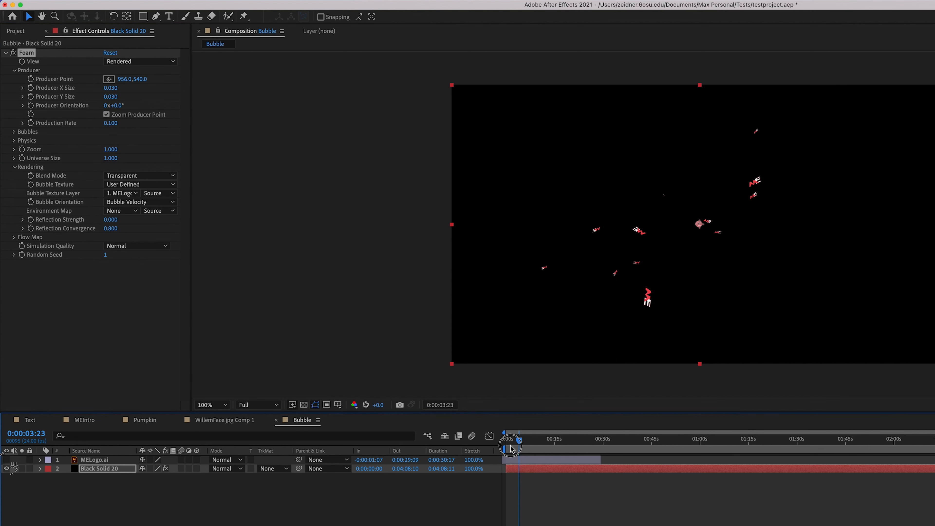
drag(510, 439, 505, 439)
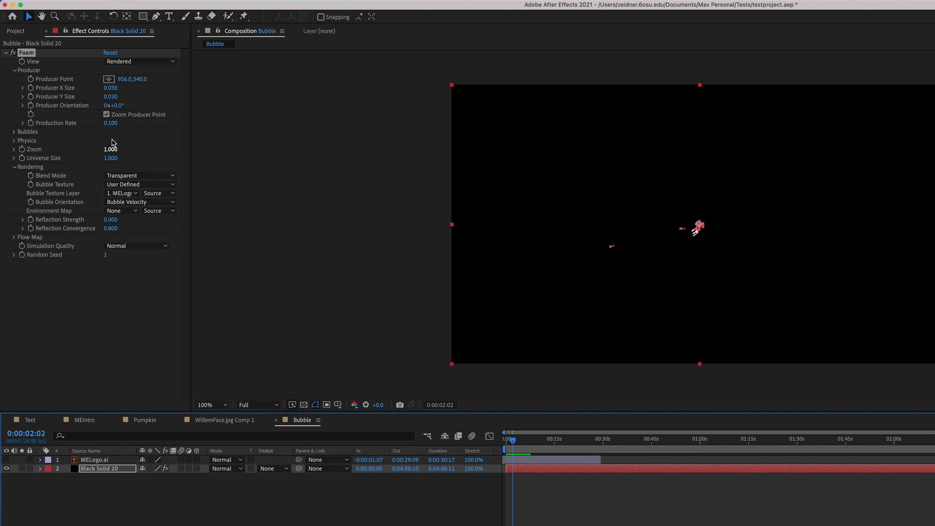
Raise Production Rate to 0.700, Universe Size to 1.310 and bubble Size to 1.150 for many larger ME logos.
drag(110, 123, 137, 123)
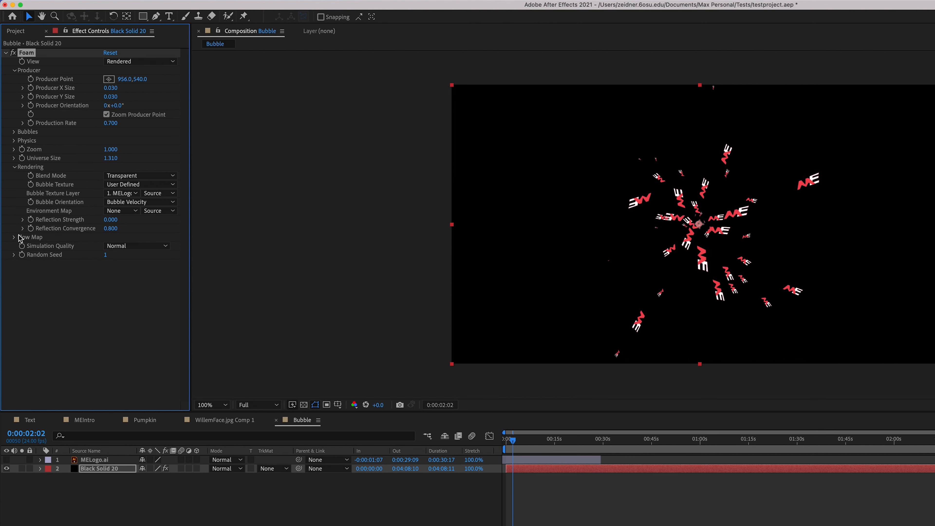
click(13, 132)
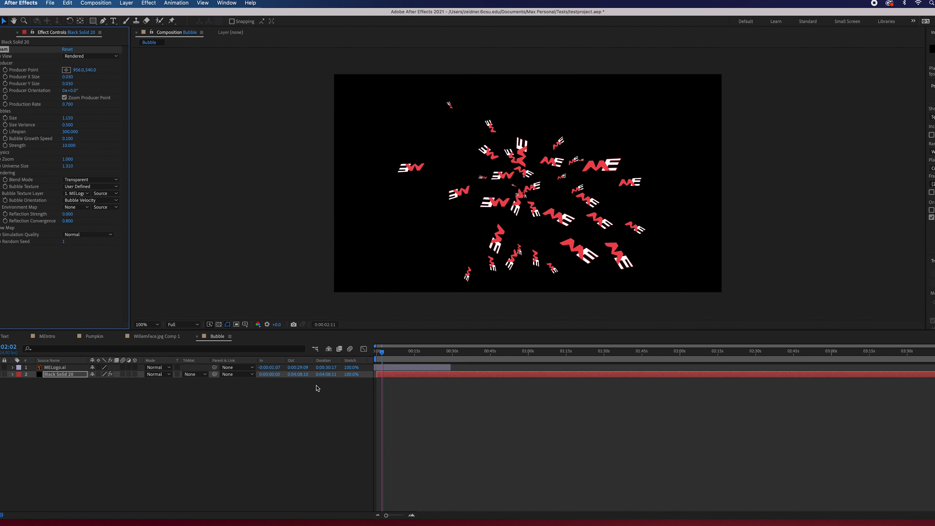
click(76, 200)
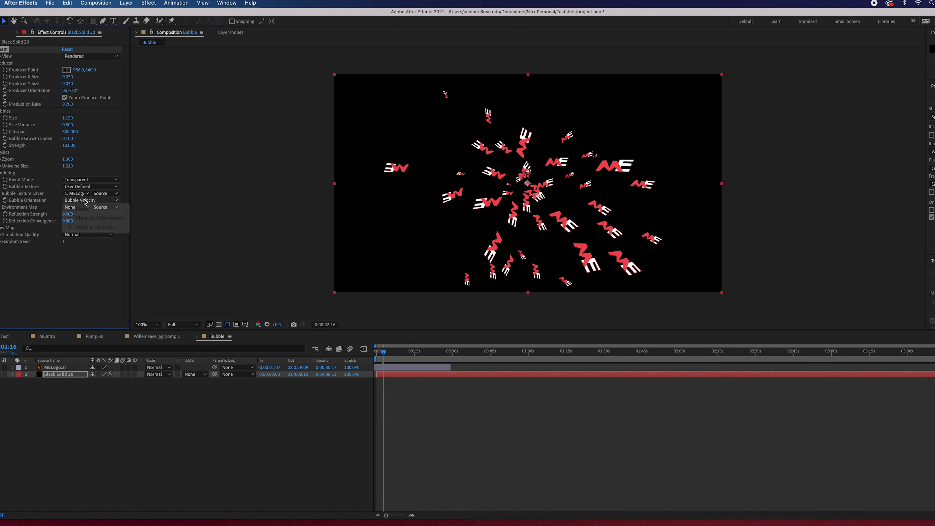